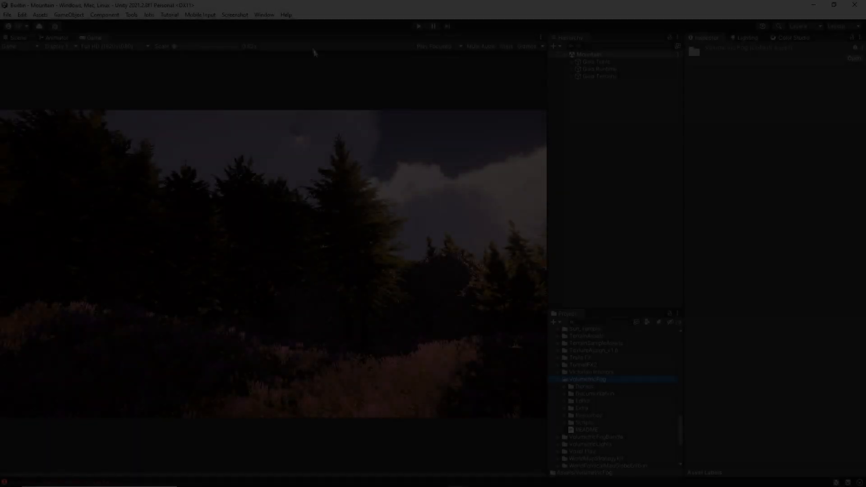
# Step: Review the VolumetricFog asset and its Documentation folder in the Package Manager
pyautogui.click(264, 14)
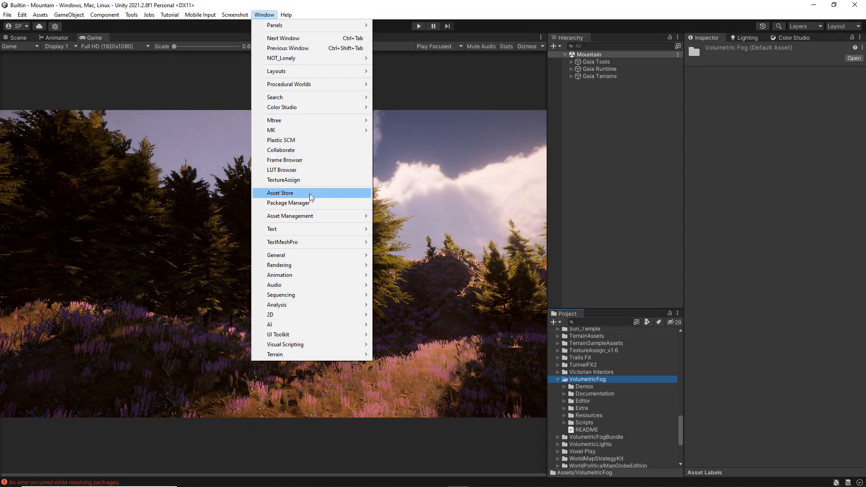
pyautogui.click(280, 193)
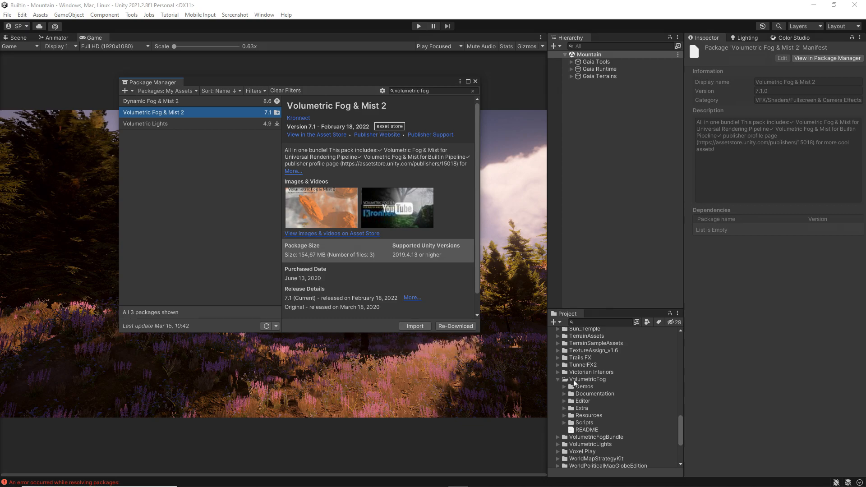
pyautogui.click(588, 380)
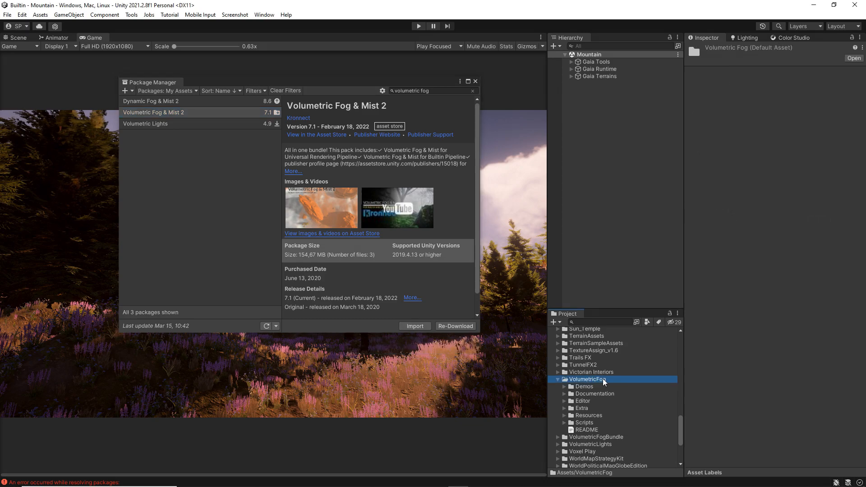
pyautogui.click(595, 393)
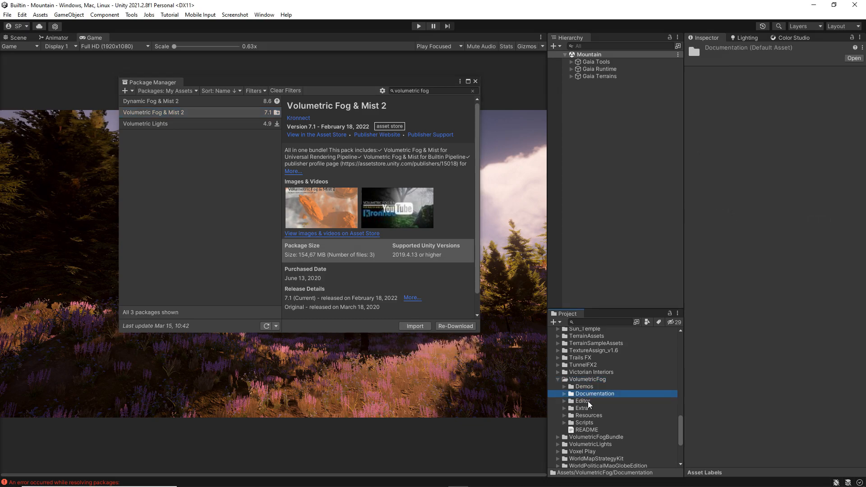
pyautogui.click(583, 422)
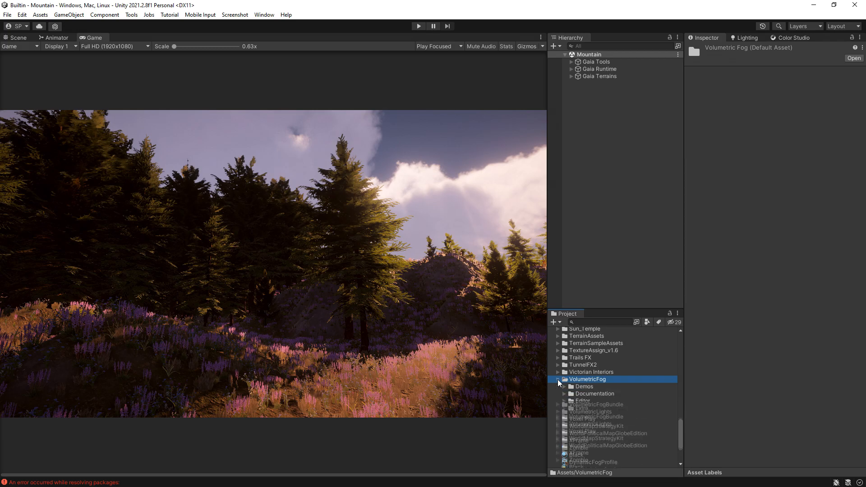
# Step: Expand the VolumetricFog2 folder, select FlyCam and search Add Component for 'vol'
pyautogui.click(557, 380)
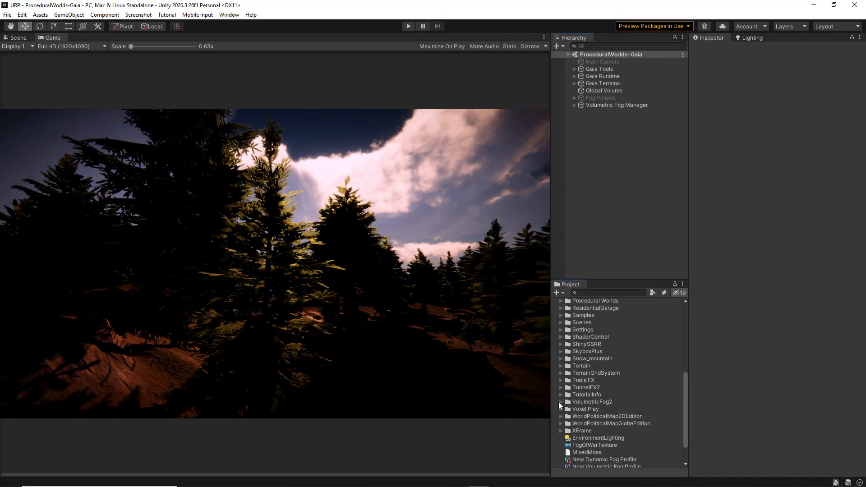
pyautogui.click(562, 401)
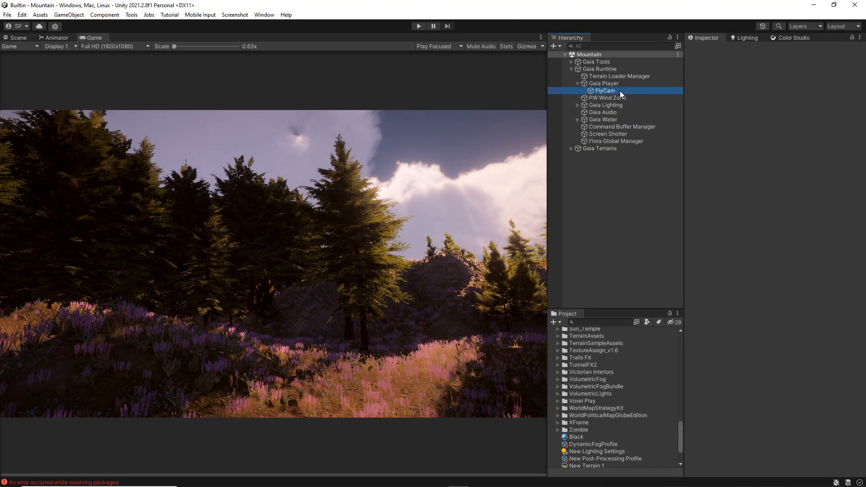
pyautogui.click(605, 91)
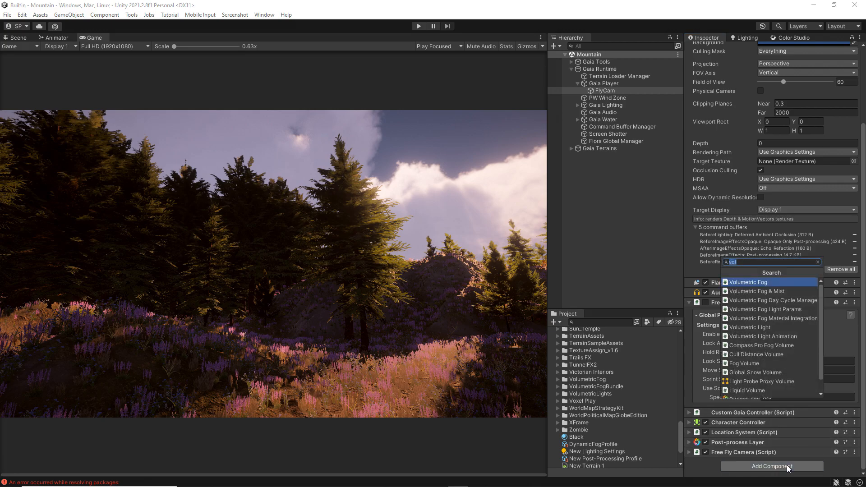
pyautogui.click(756, 291)
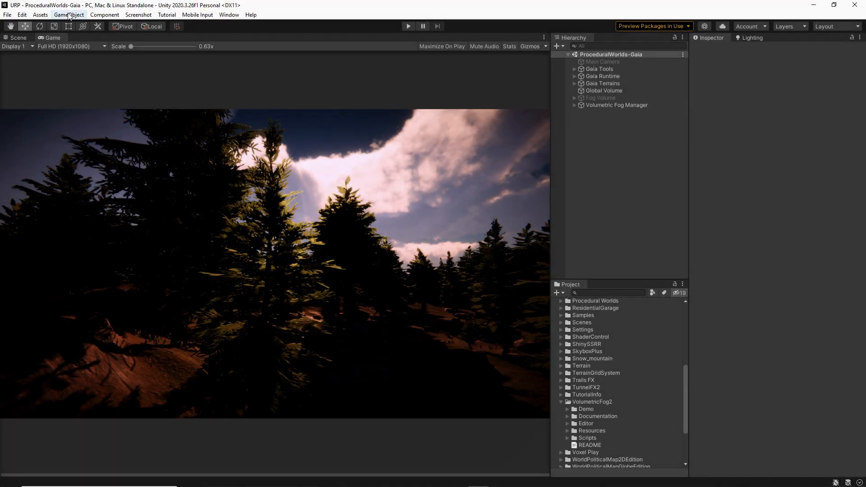
# Step: Create a Volumetric Fog 2 Fog Volume via GameObject > Effects, then check the Hierarchy create menu
pyautogui.click(69, 15)
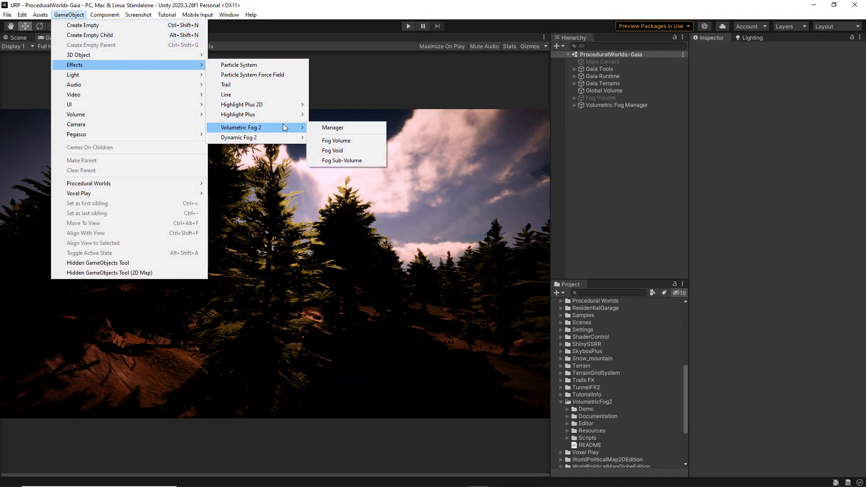
pyautogui.click(335, 140)
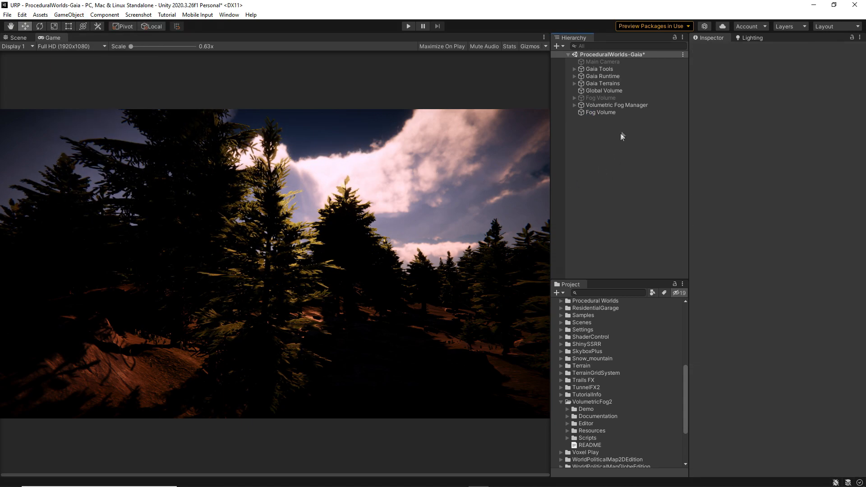
pyautogui.click(600, 112)
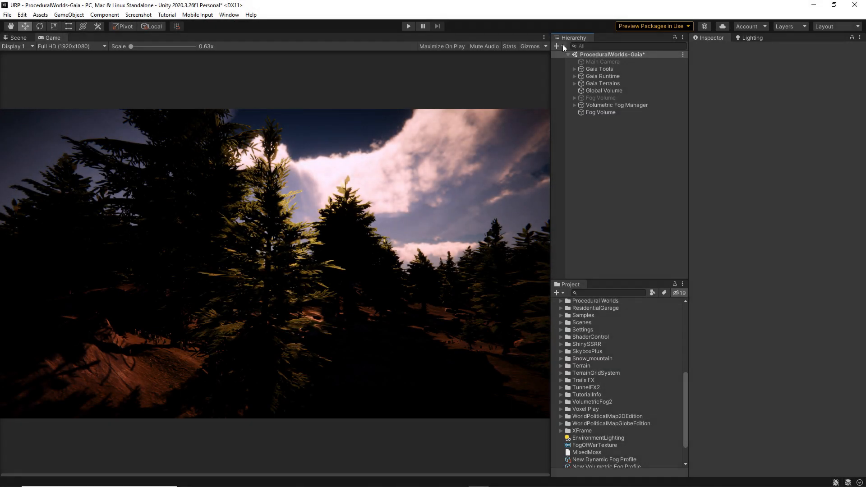
pyautogui.click(557, 46)
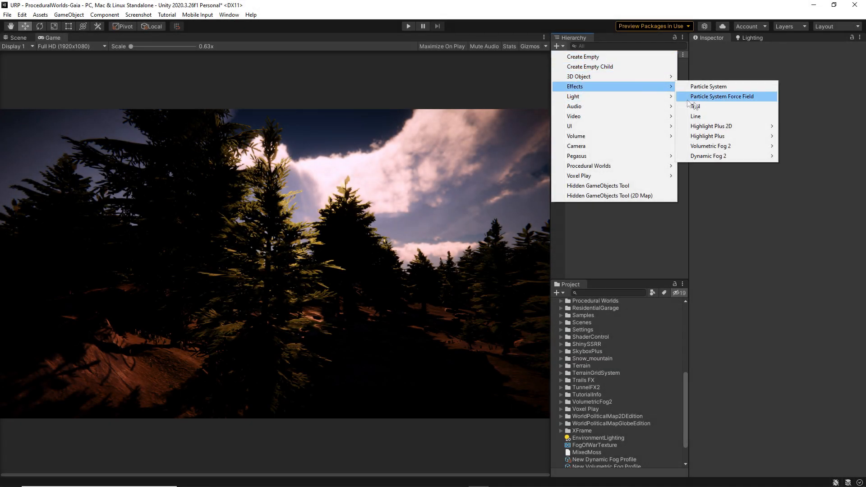
pyautogui.moveTo(711, 146)
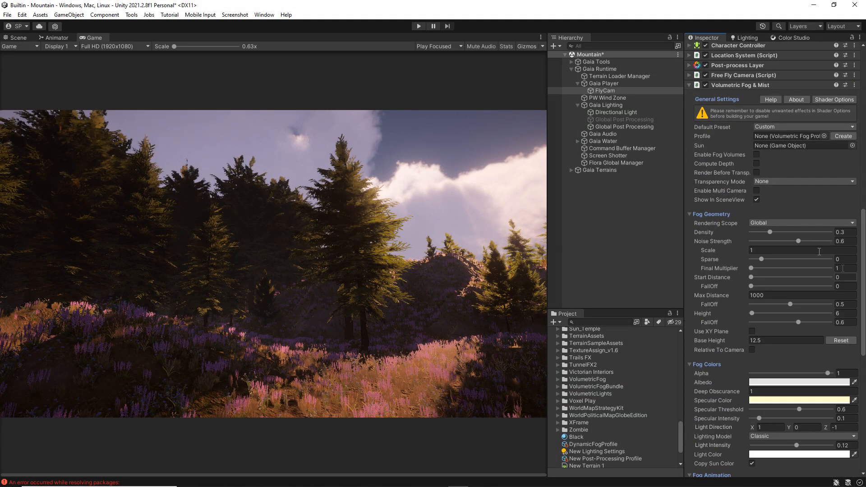
# Step: Select the Fog Volume and scroll its Volumetric Fog (Script) component in the Inspector
pyautogui.click(801, 145)
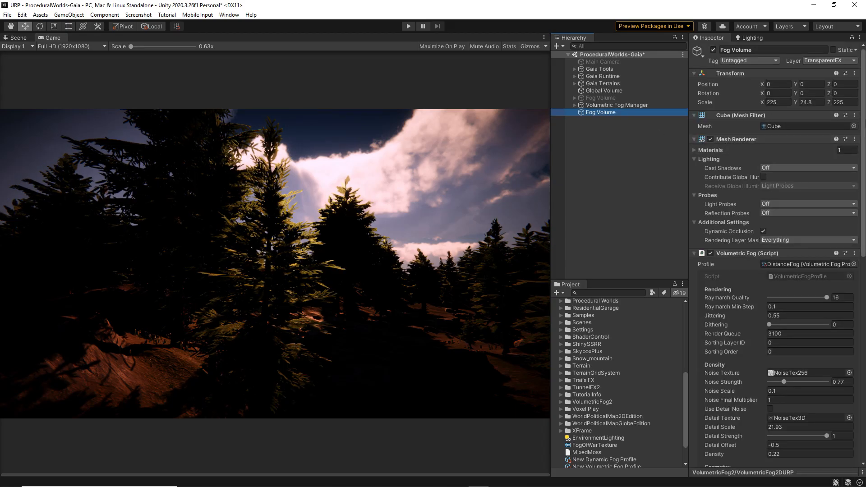
pyautogui.scroll(-3)
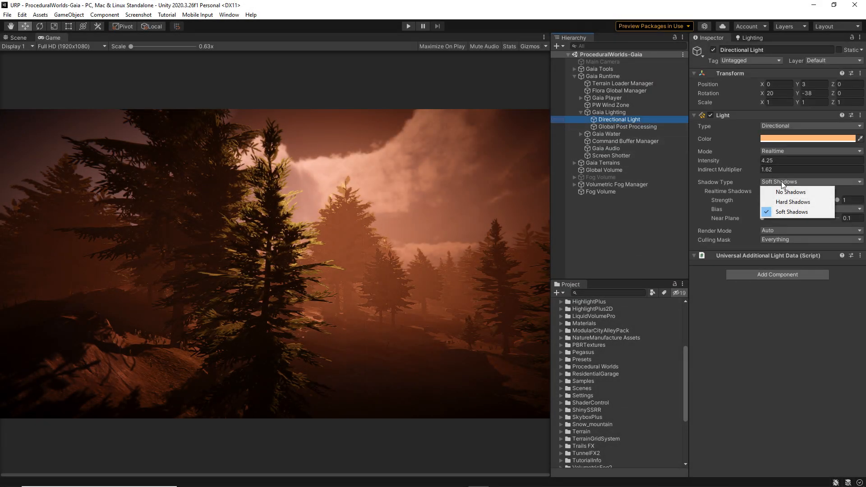
pyautogui.moveTo(793, 212)
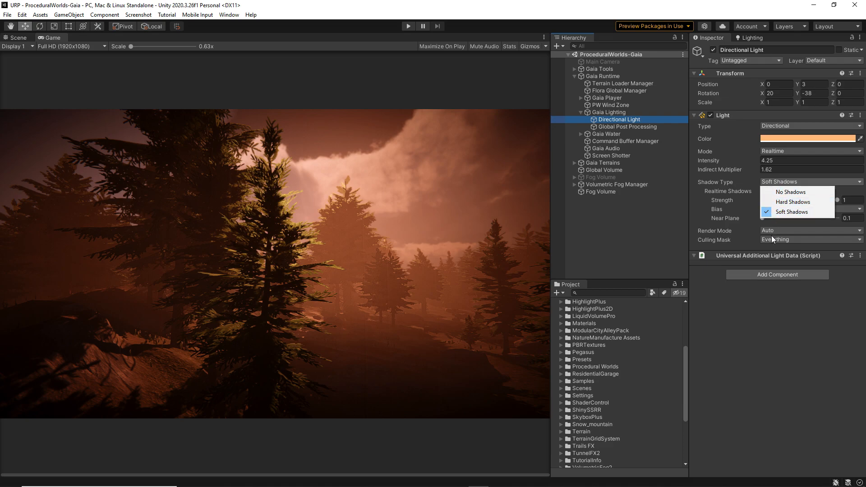
# Step: Set the Directional Light's Culling Mask to Everything so it affects every layer
pyautogui.click(809, 240)
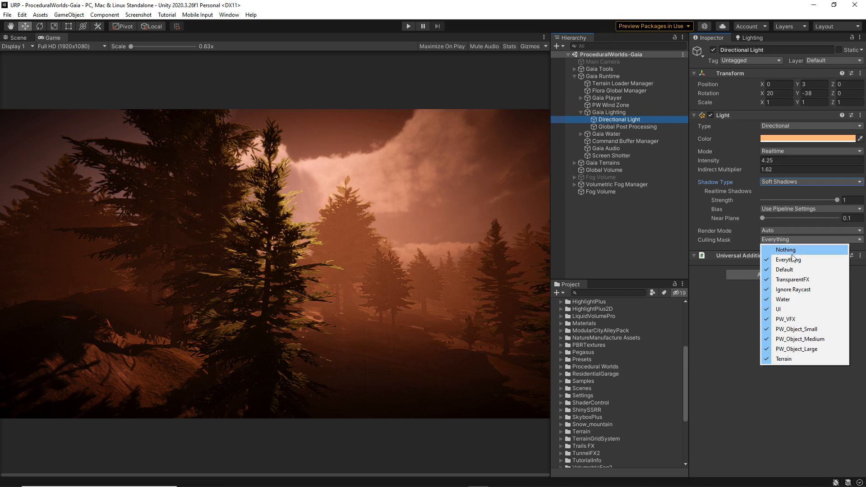
pyautogui.moveTo(788, 259)
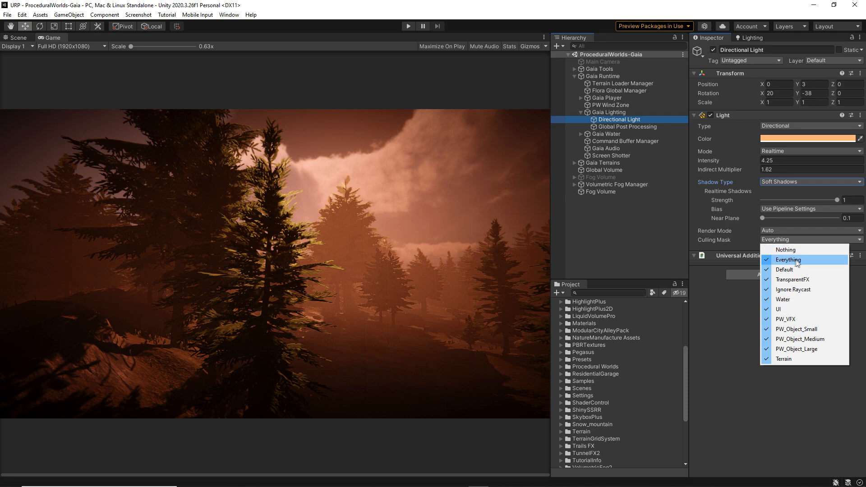
pyautogui.click(600, 192)
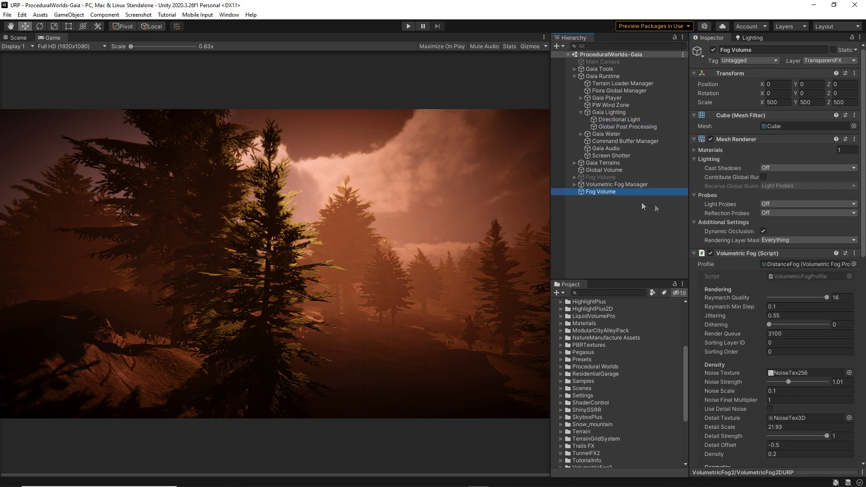
# Step: Enable Receive Shadows on the fog and adjust its Shadow Intensity for god rays
pyautogui.scroll(-3)
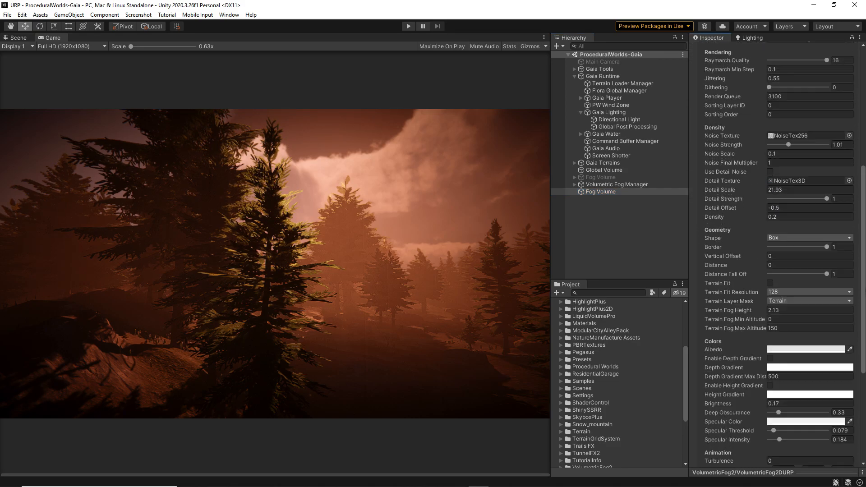
pyautogui.scroll(-3)
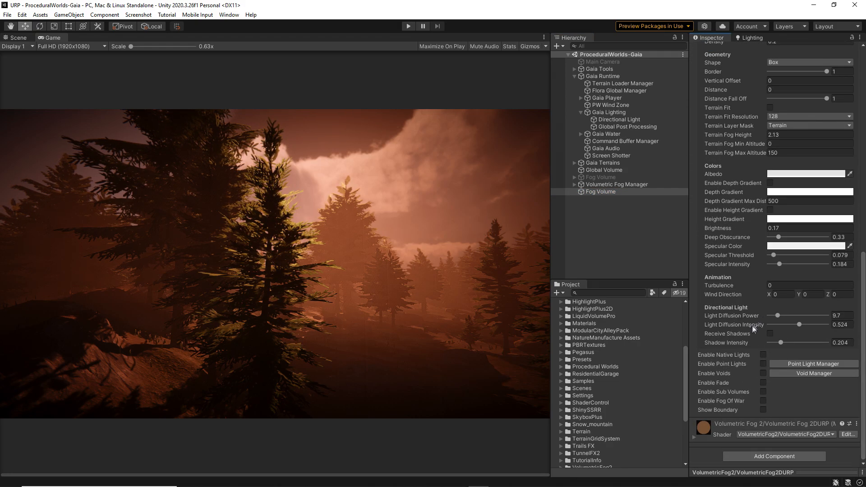
pyautogui.click(770, 334)
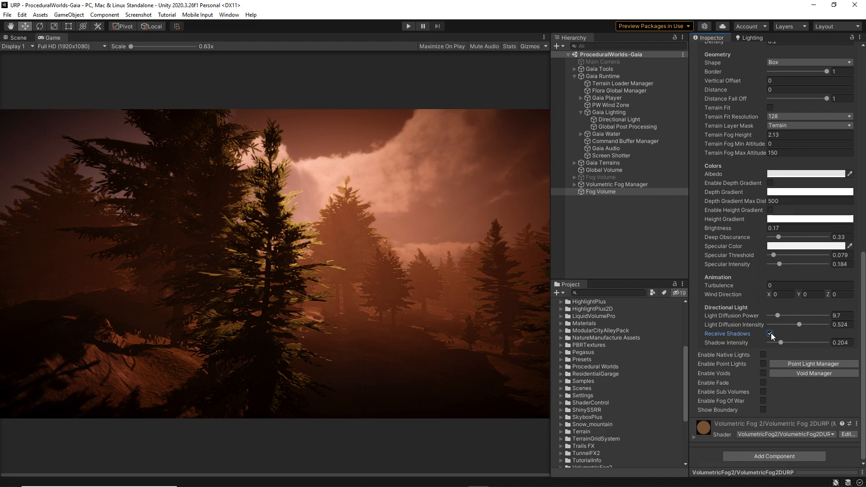
pyautogui.moveTo(781, 343); pyautogui.dragTo(797, 343)
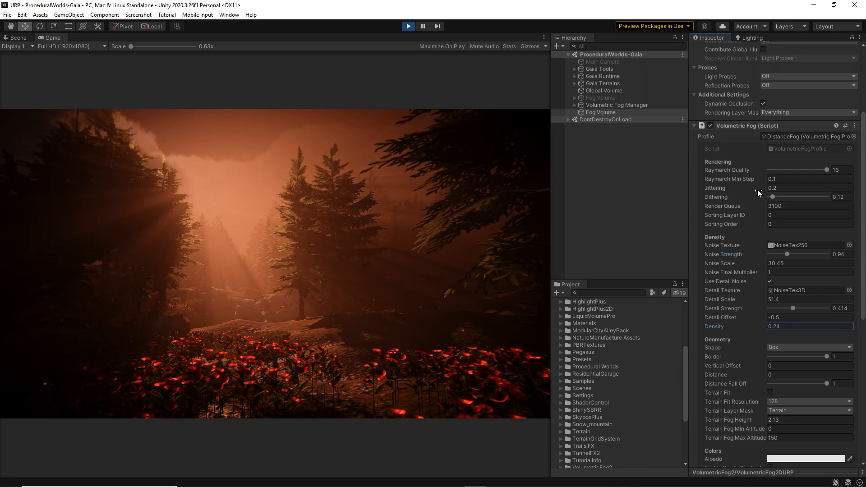
# Step: Set fog Jittering to 0.38 and raise Dithering to about 0.26
pyautogui.click(810, 188)
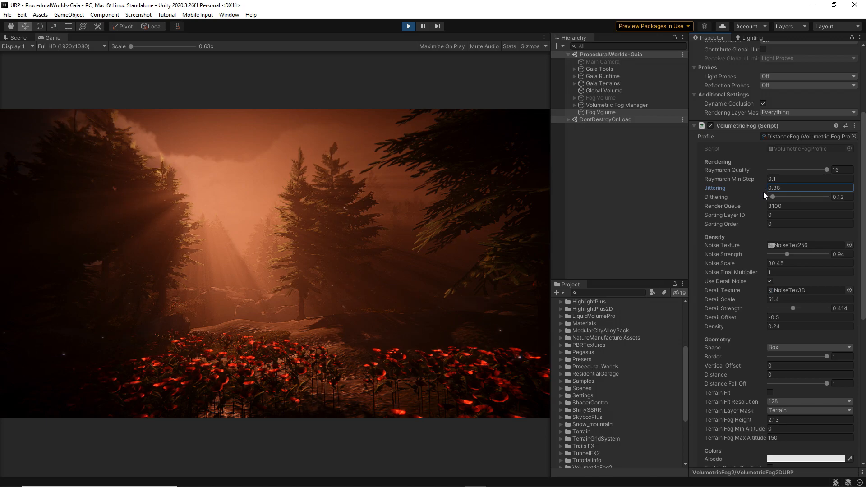
pyautogui.moveTo(773, 196); pyautogui.dragTo(779, 196)
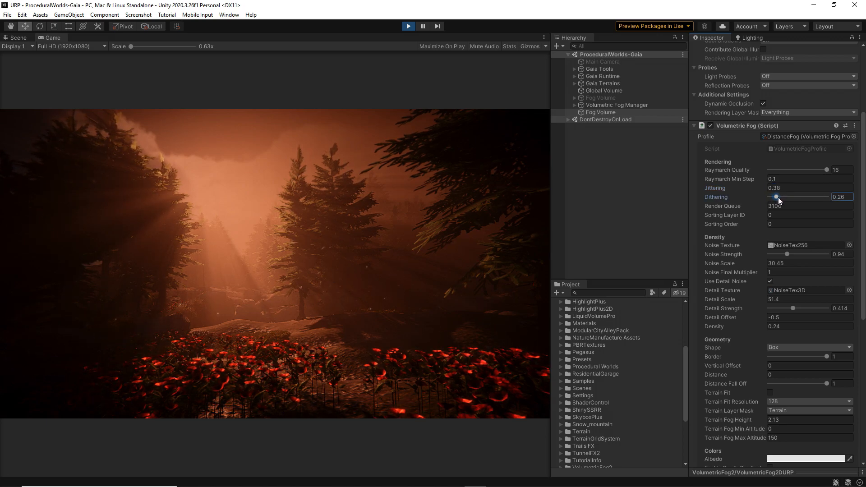